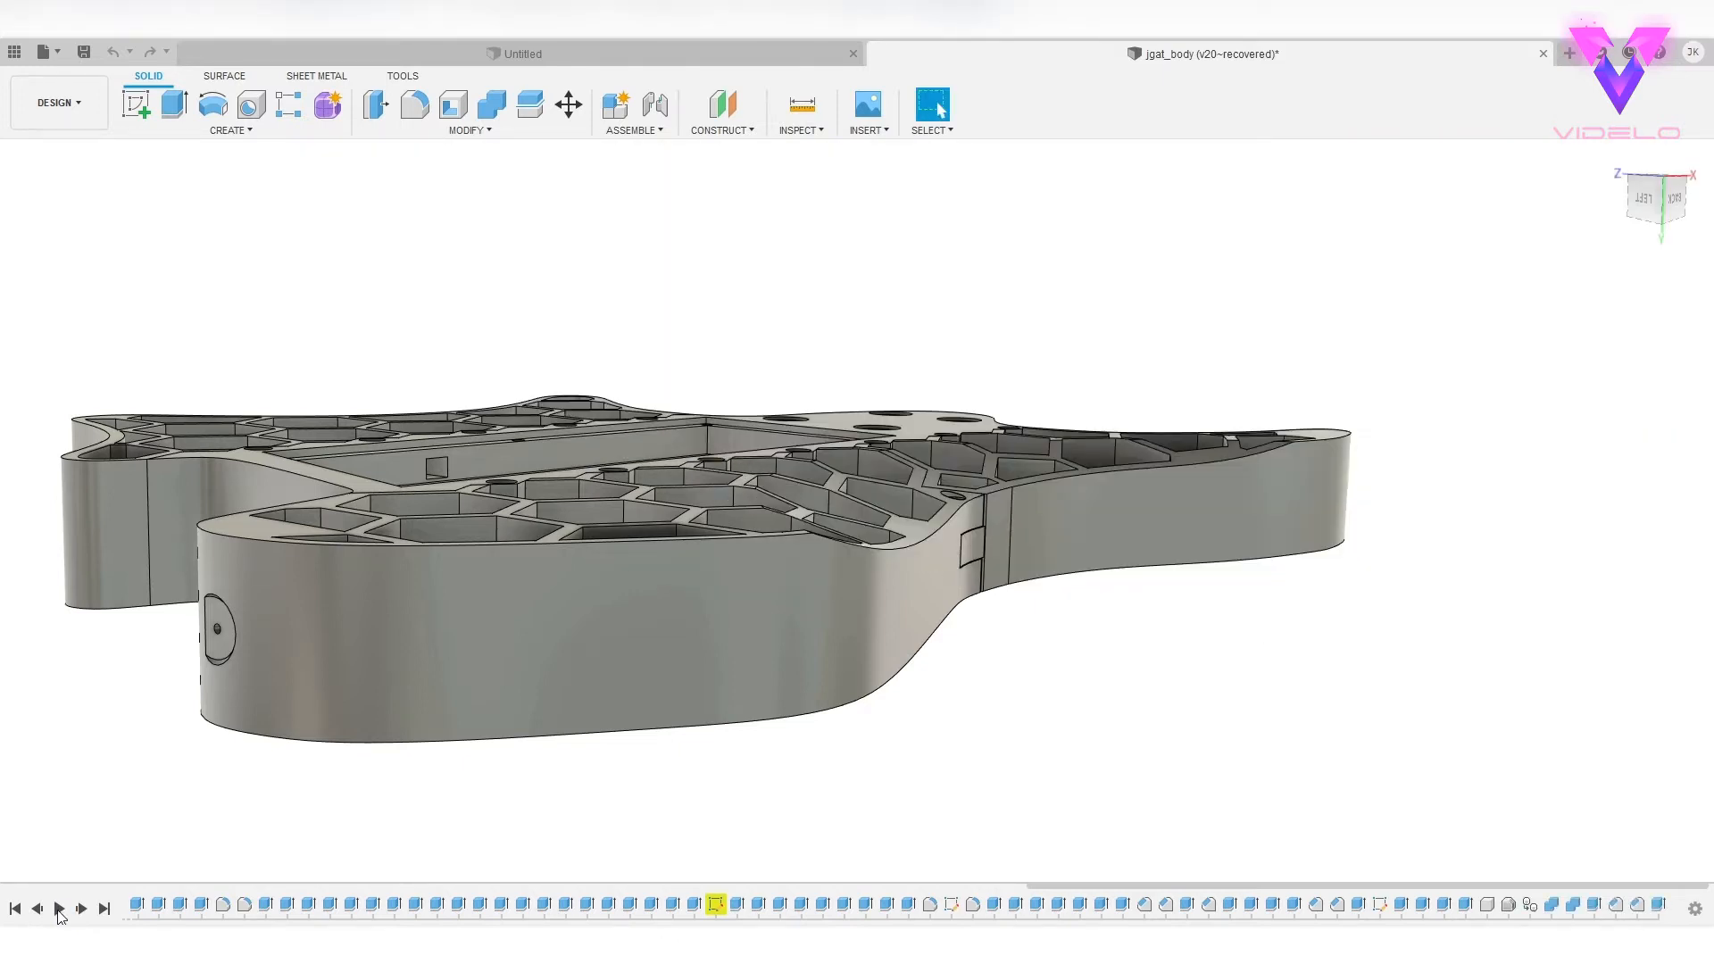
left_click(57, 909)
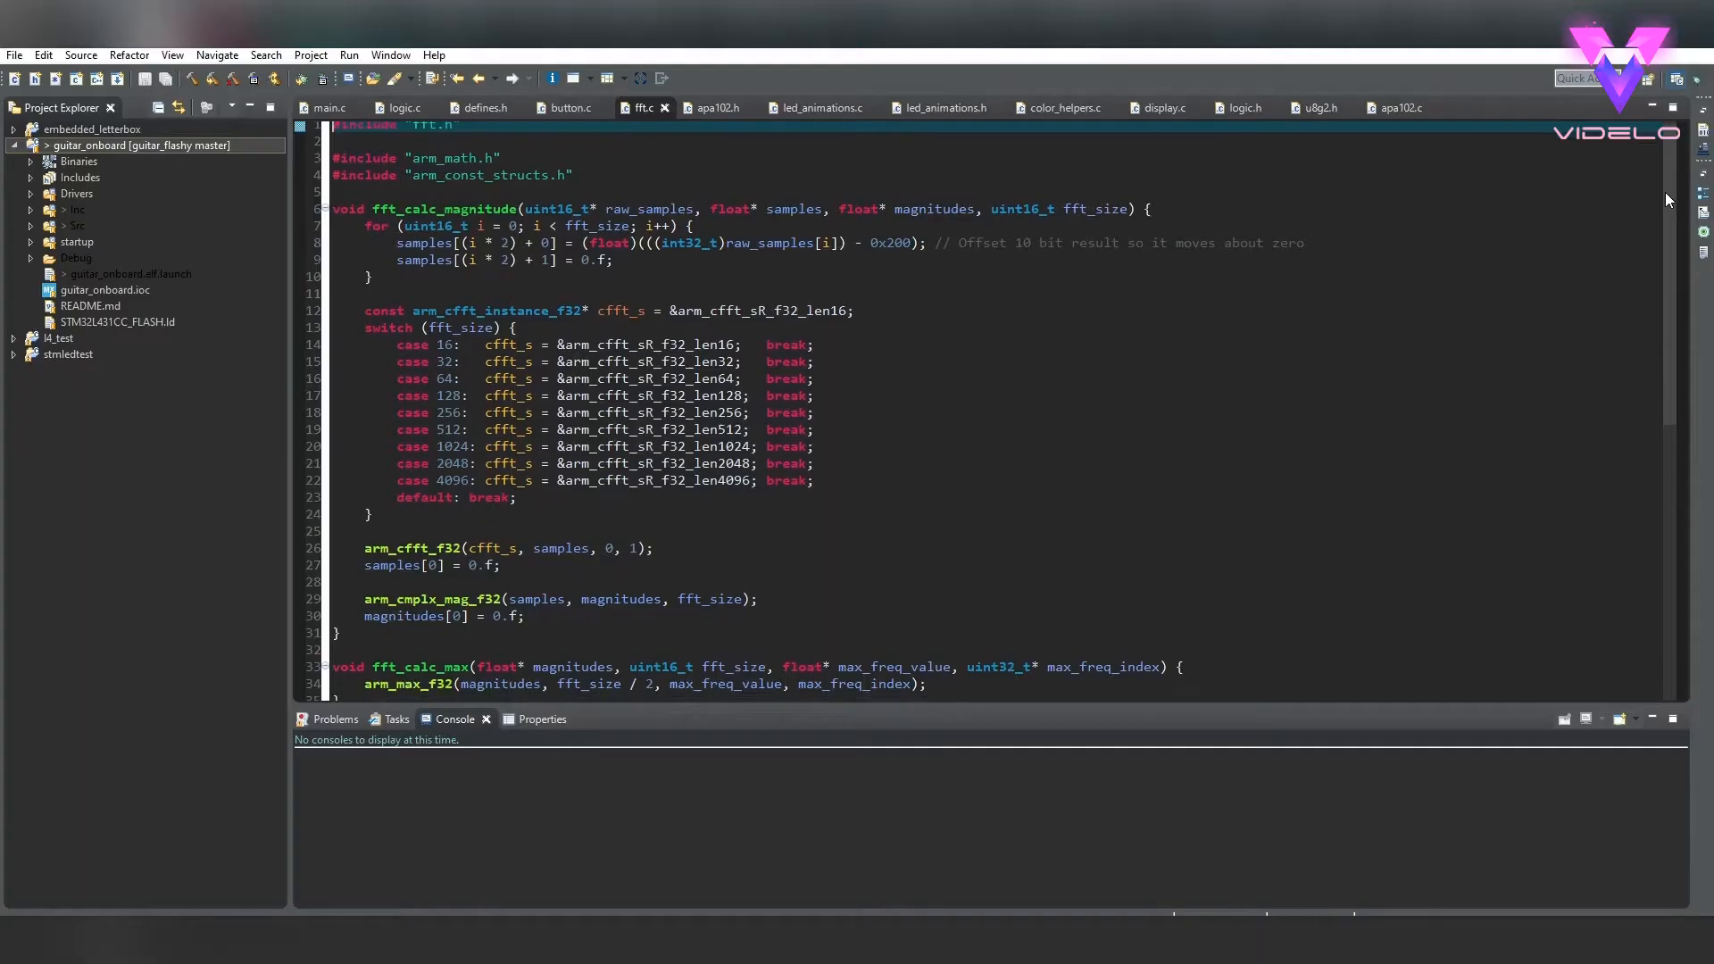
scroll("down", 3)
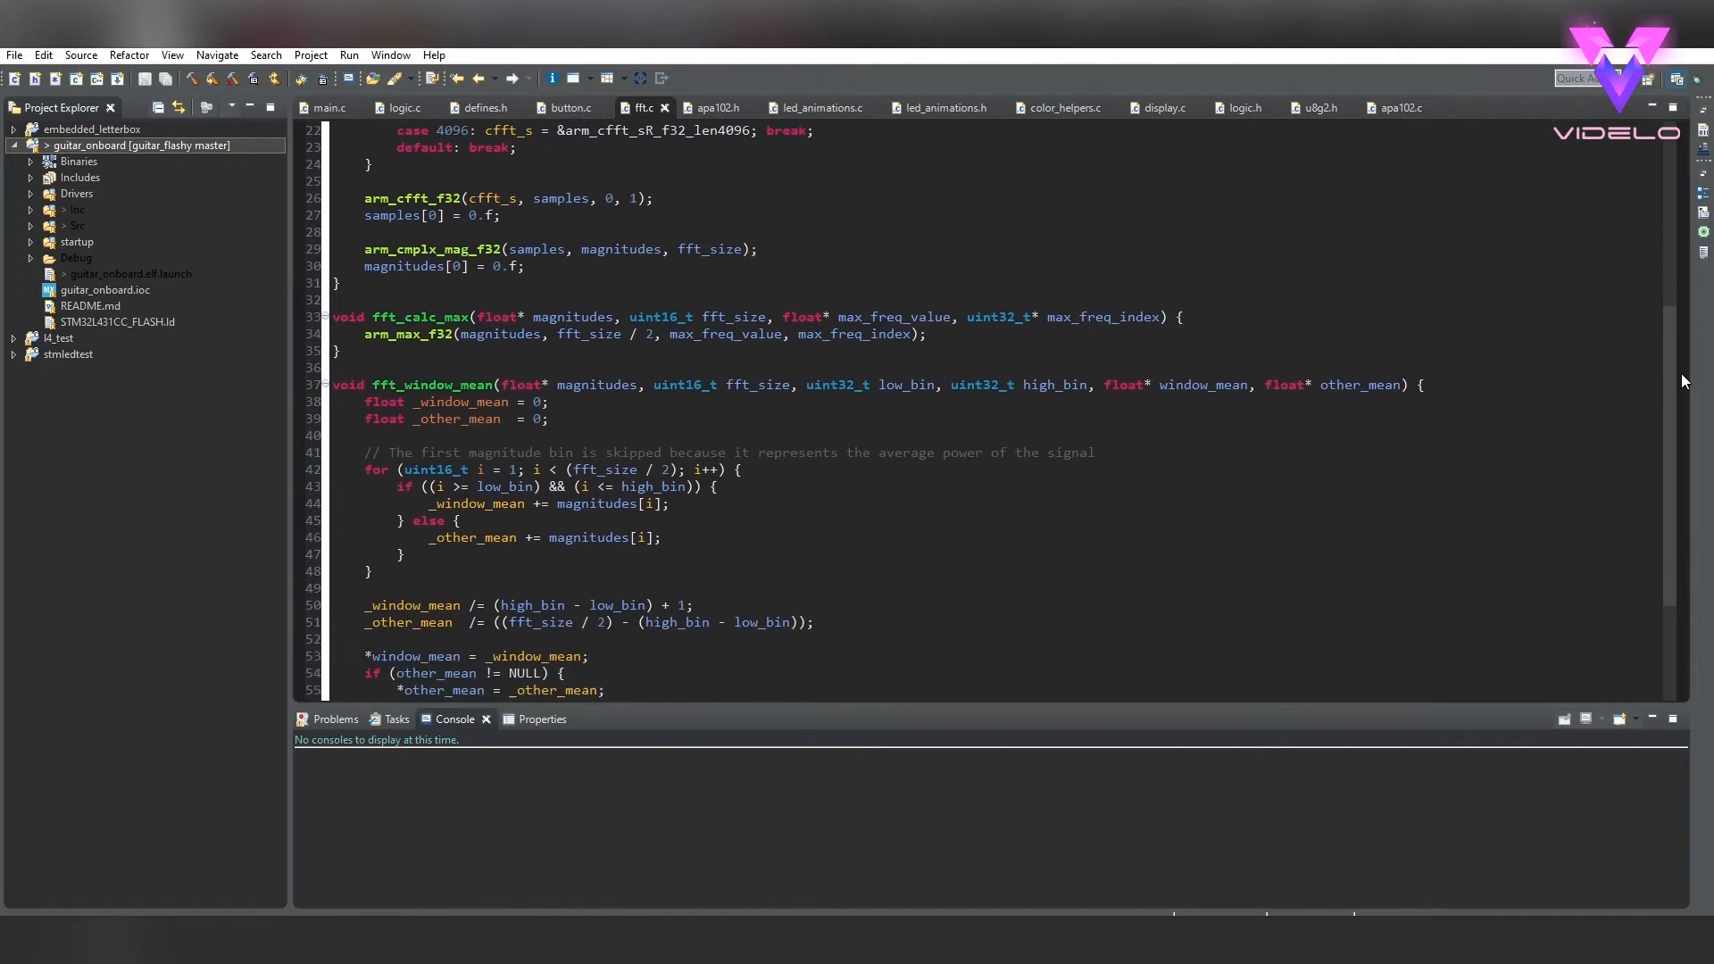
scroll("down", 3)
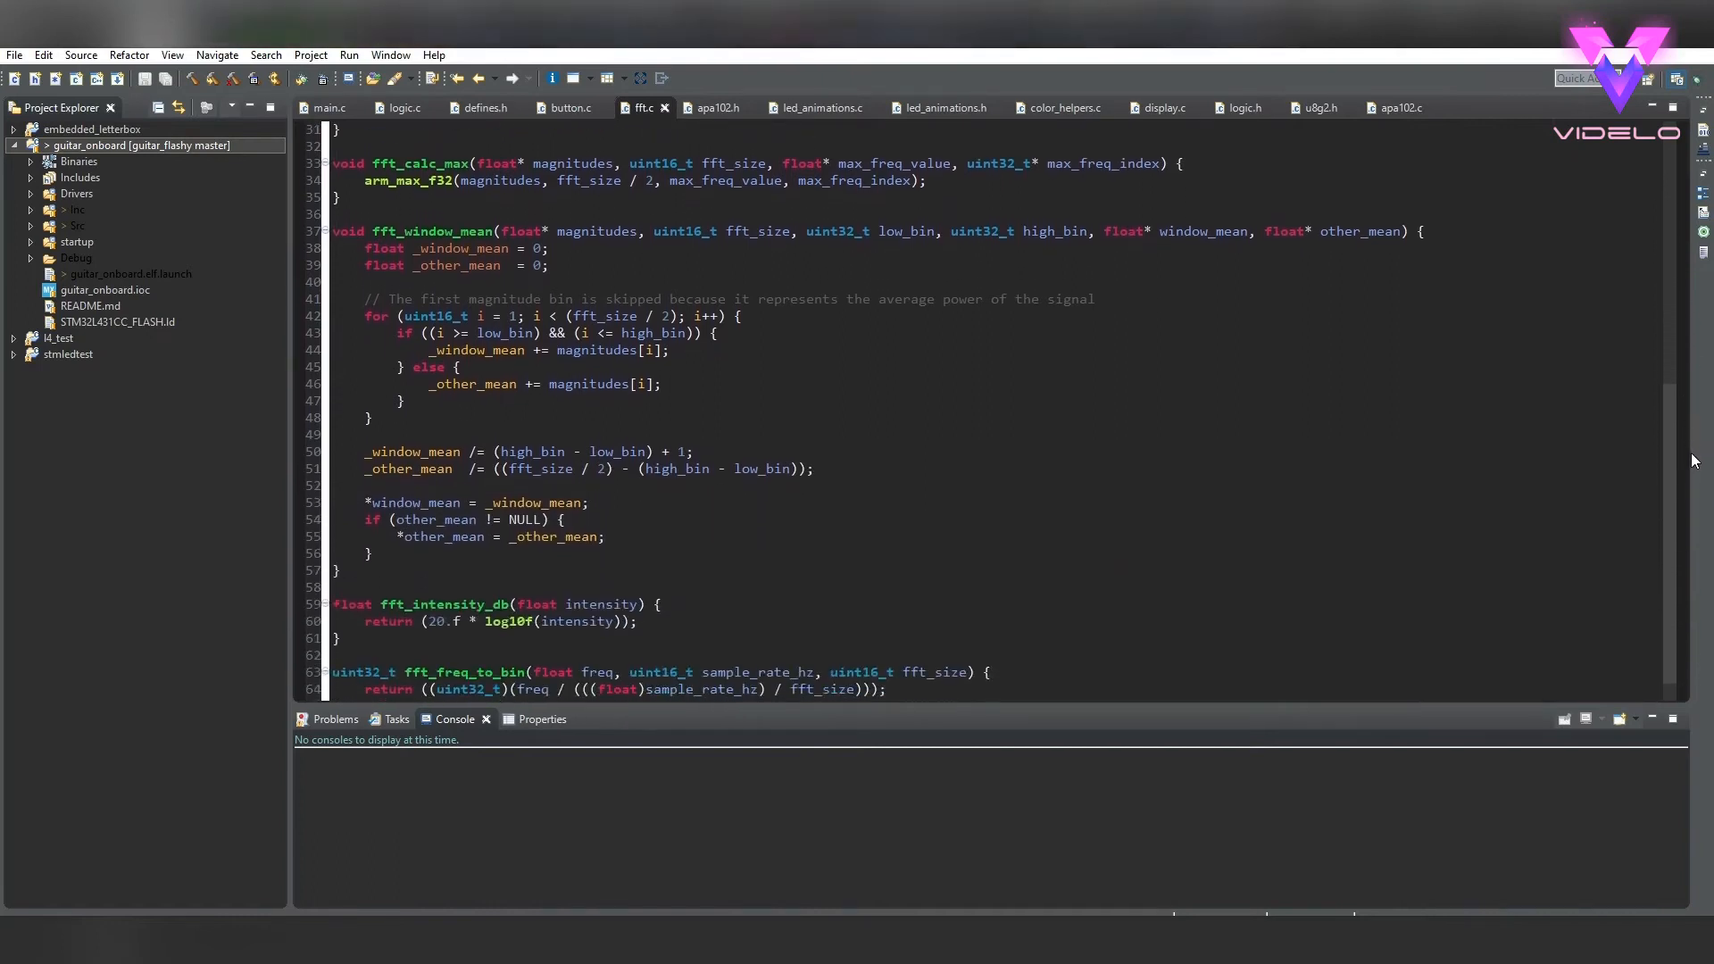
left_click(404, 107)
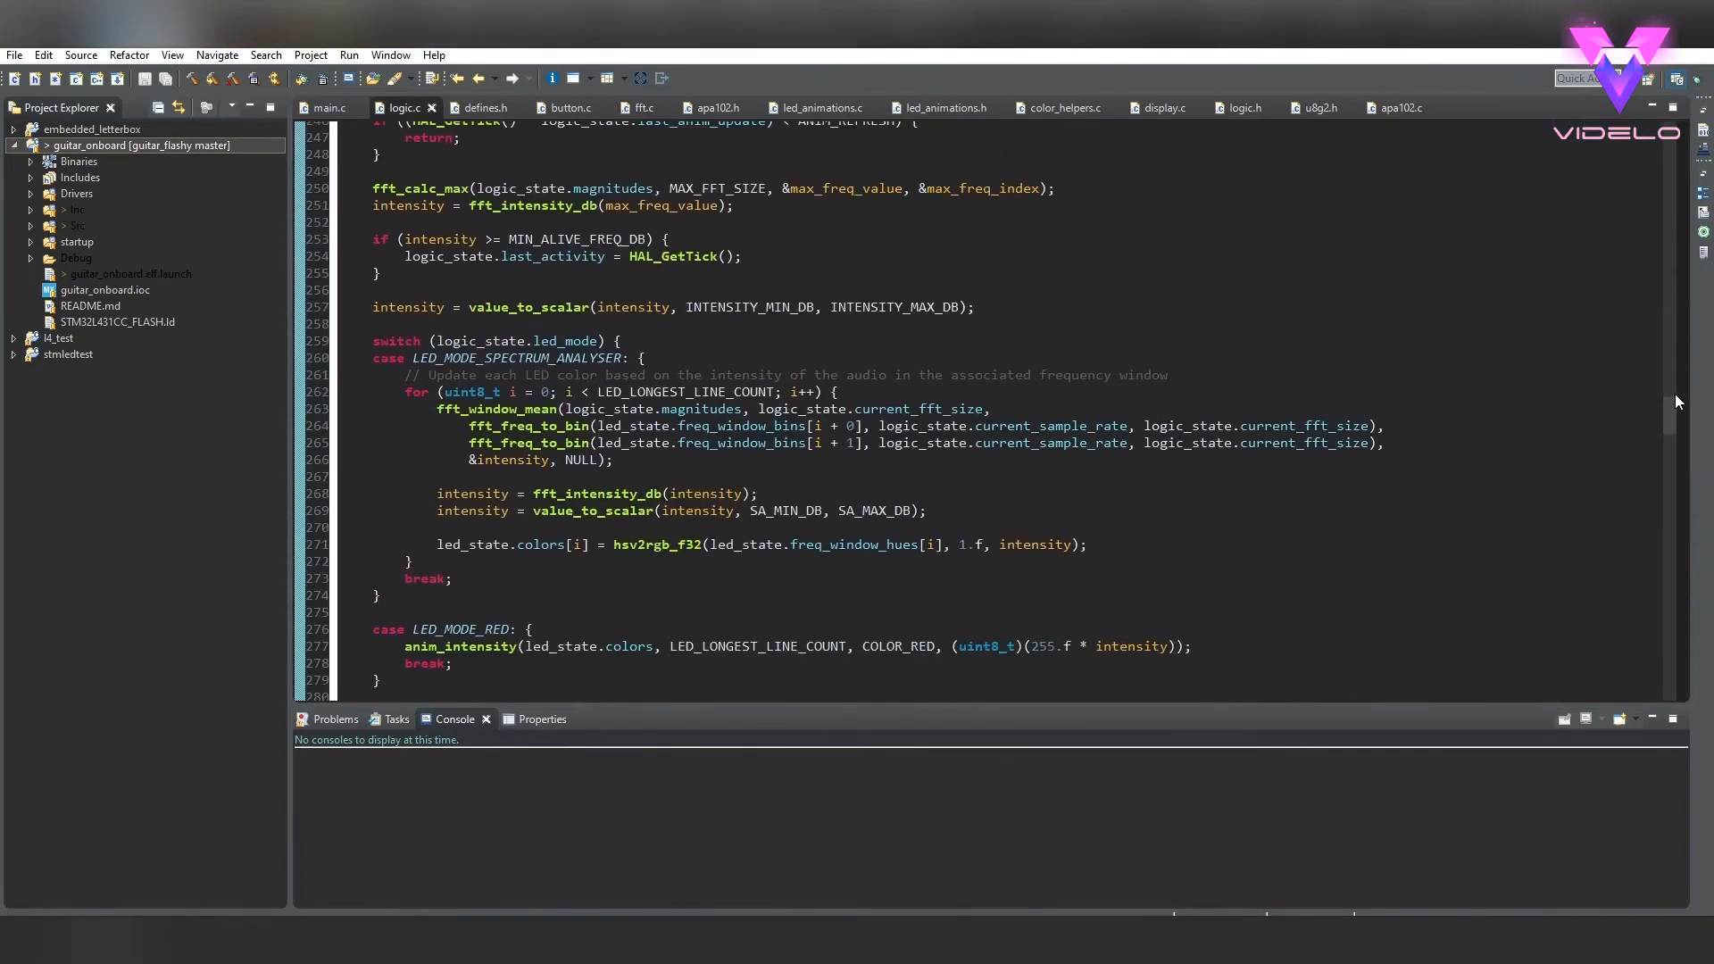
scroll("down", 3)
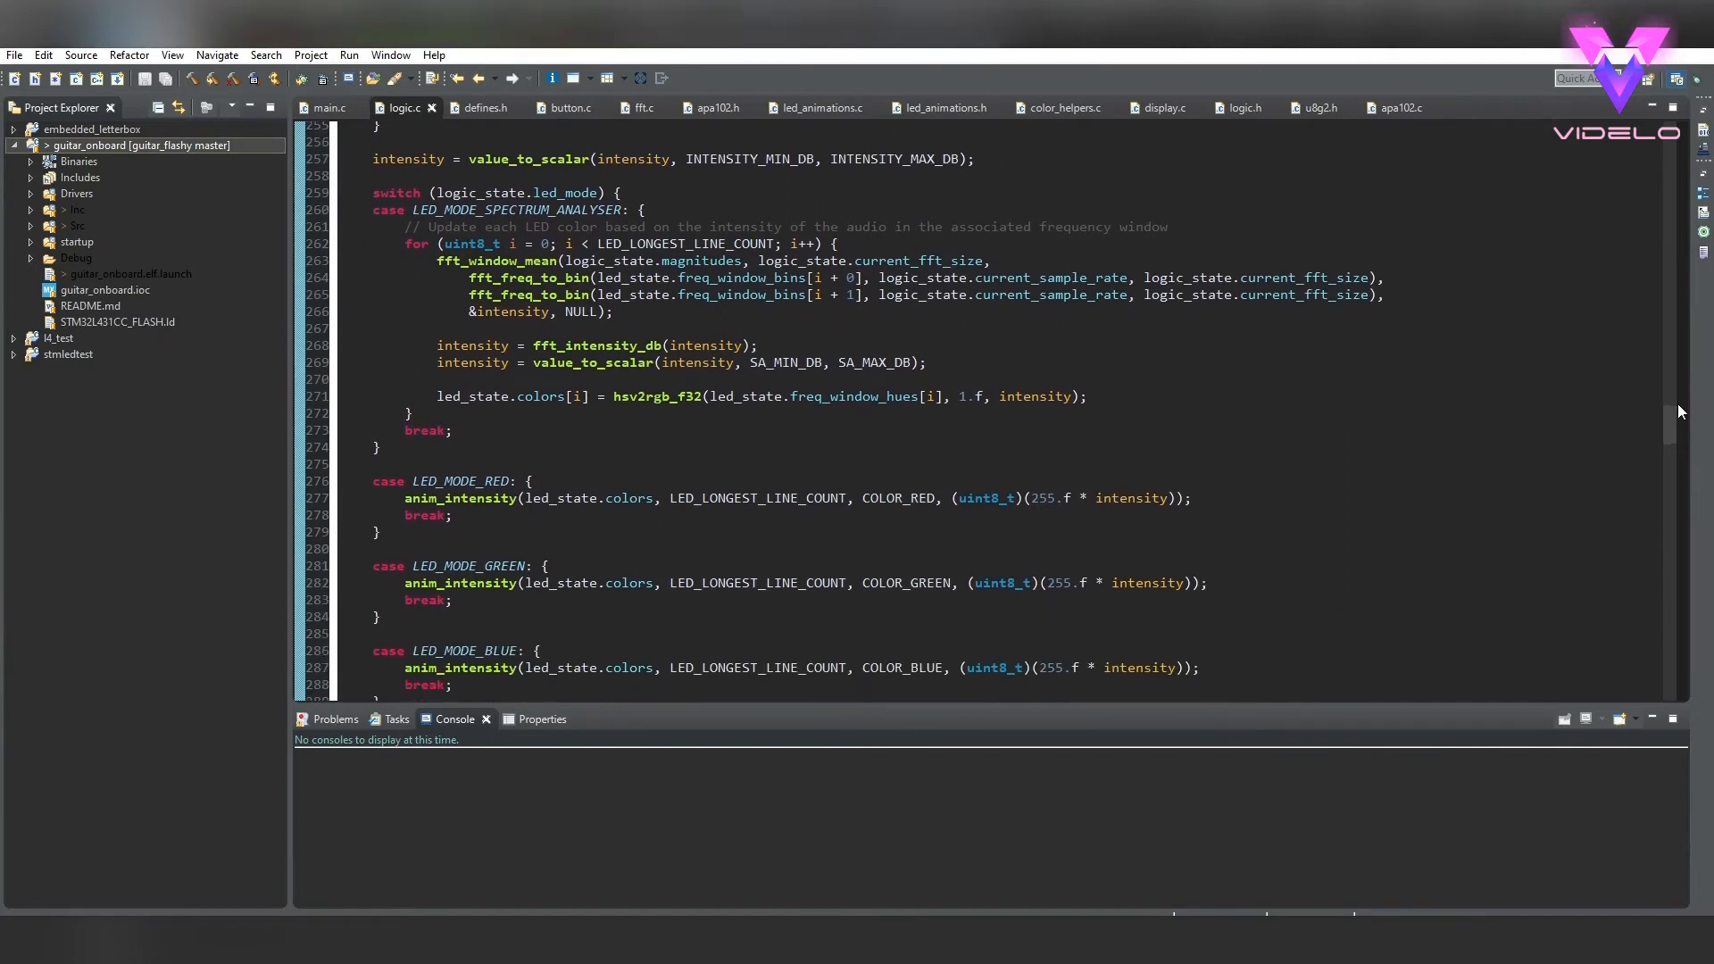
scroll("down", 3)
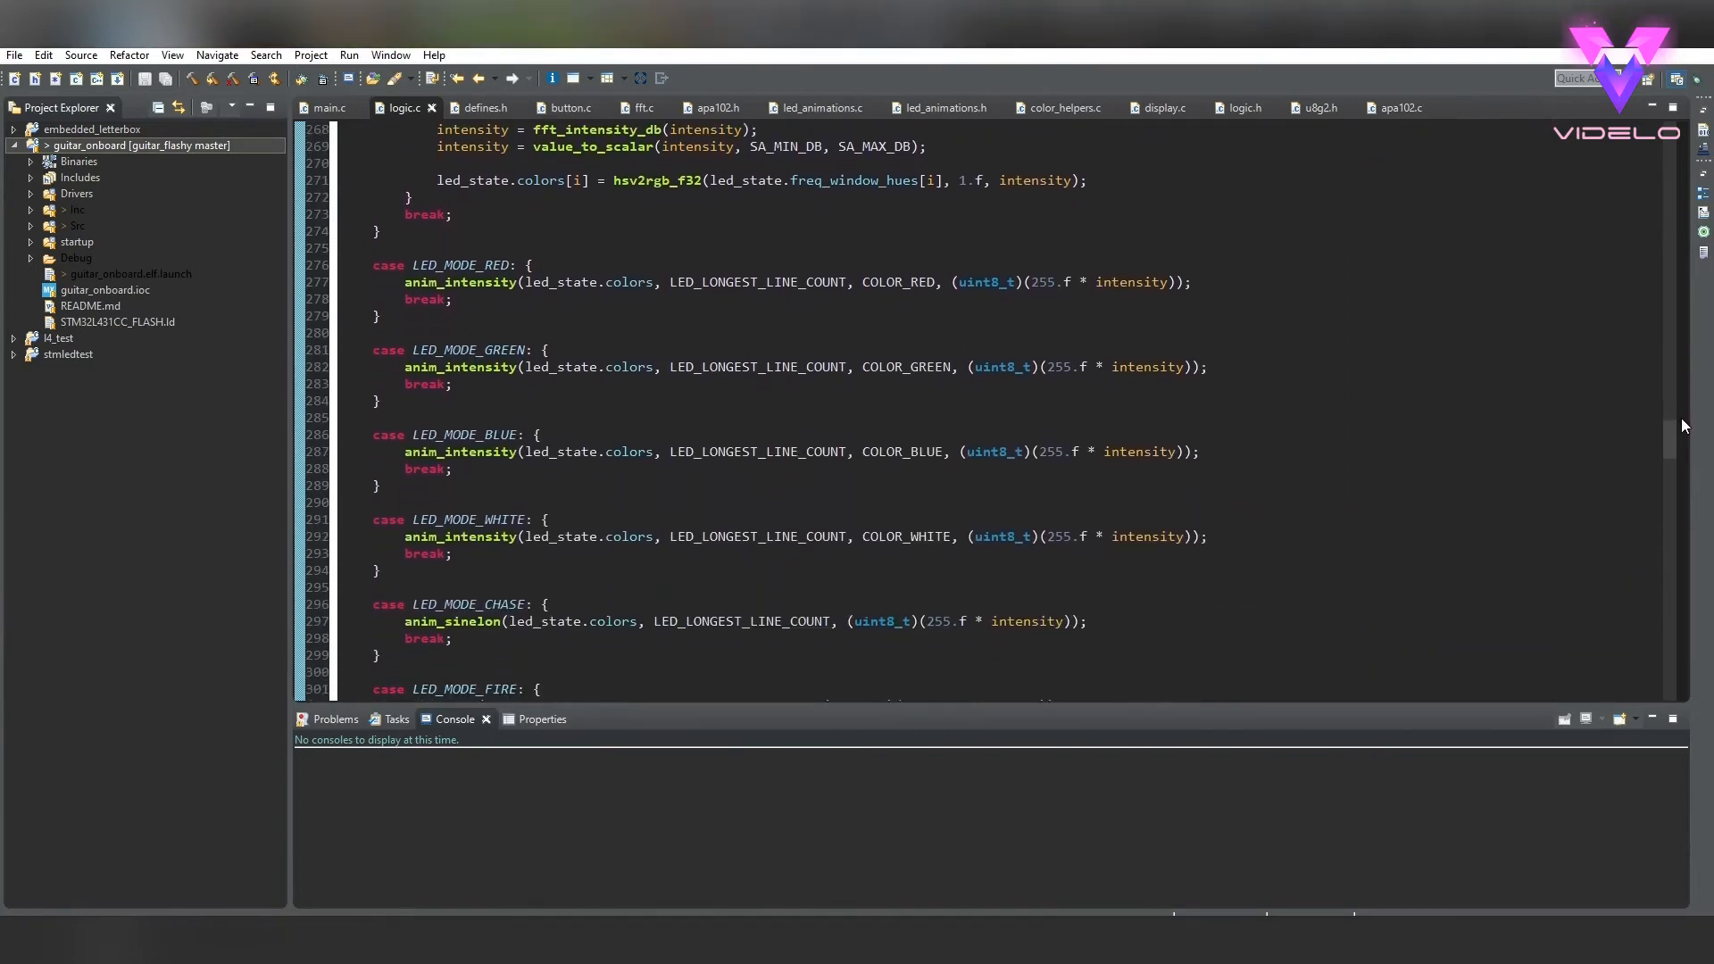
scroll("down", 3)
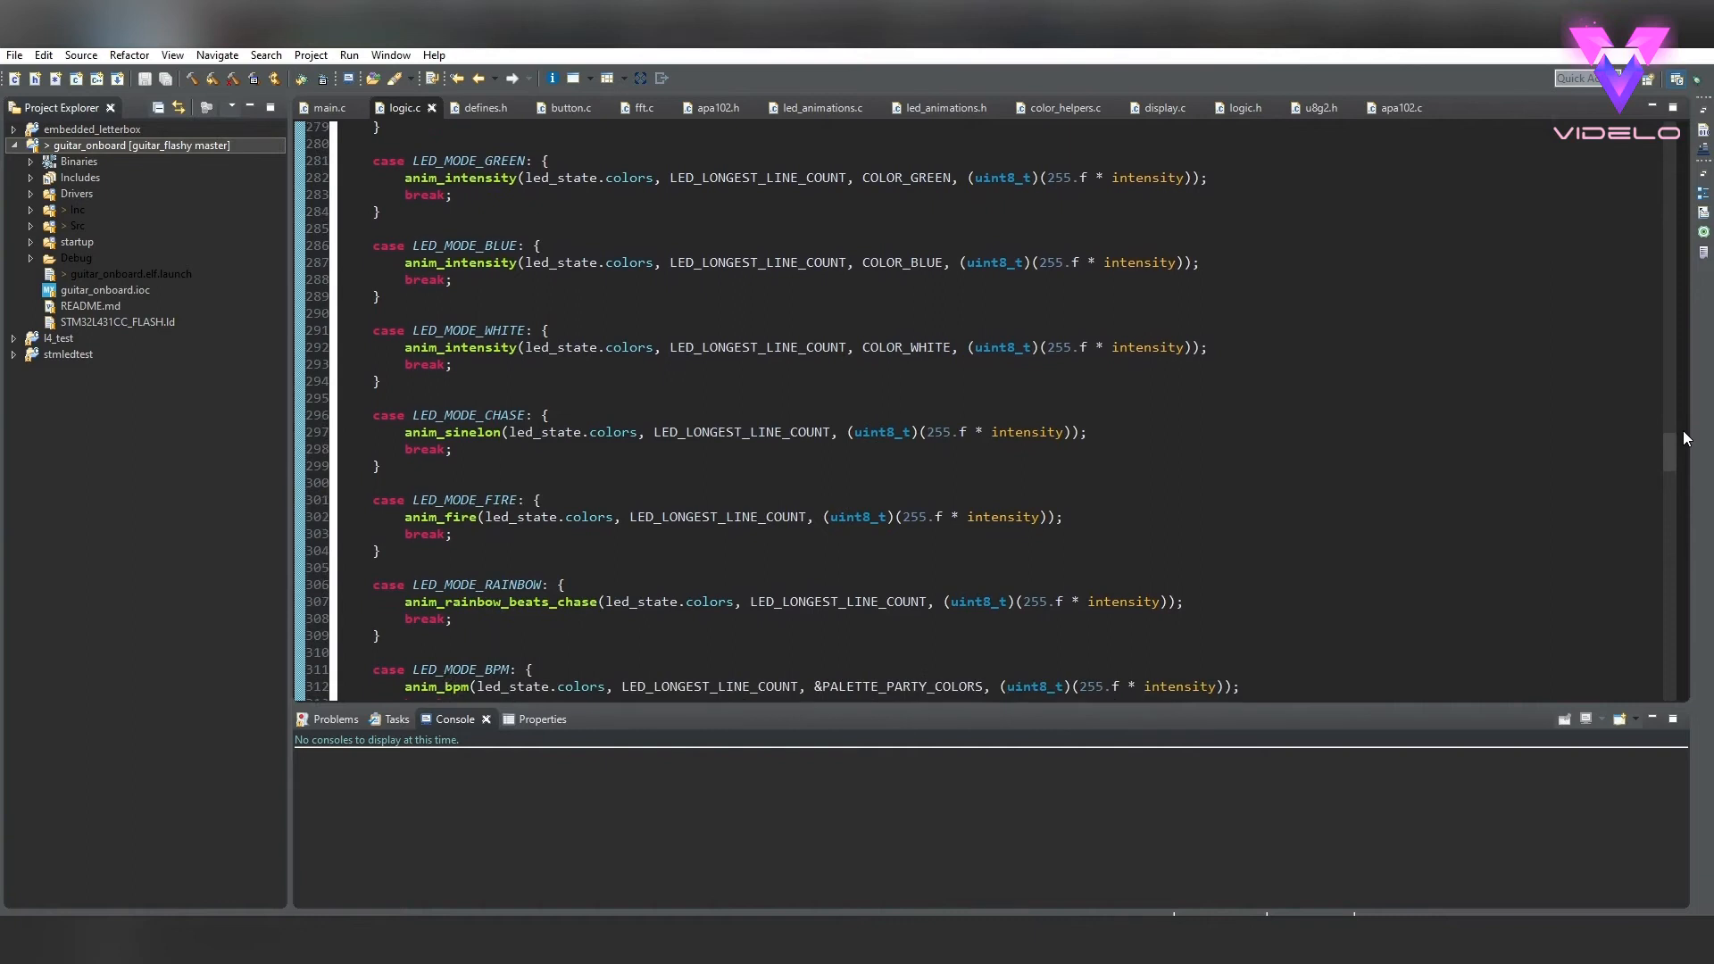
scroll("down", 3)
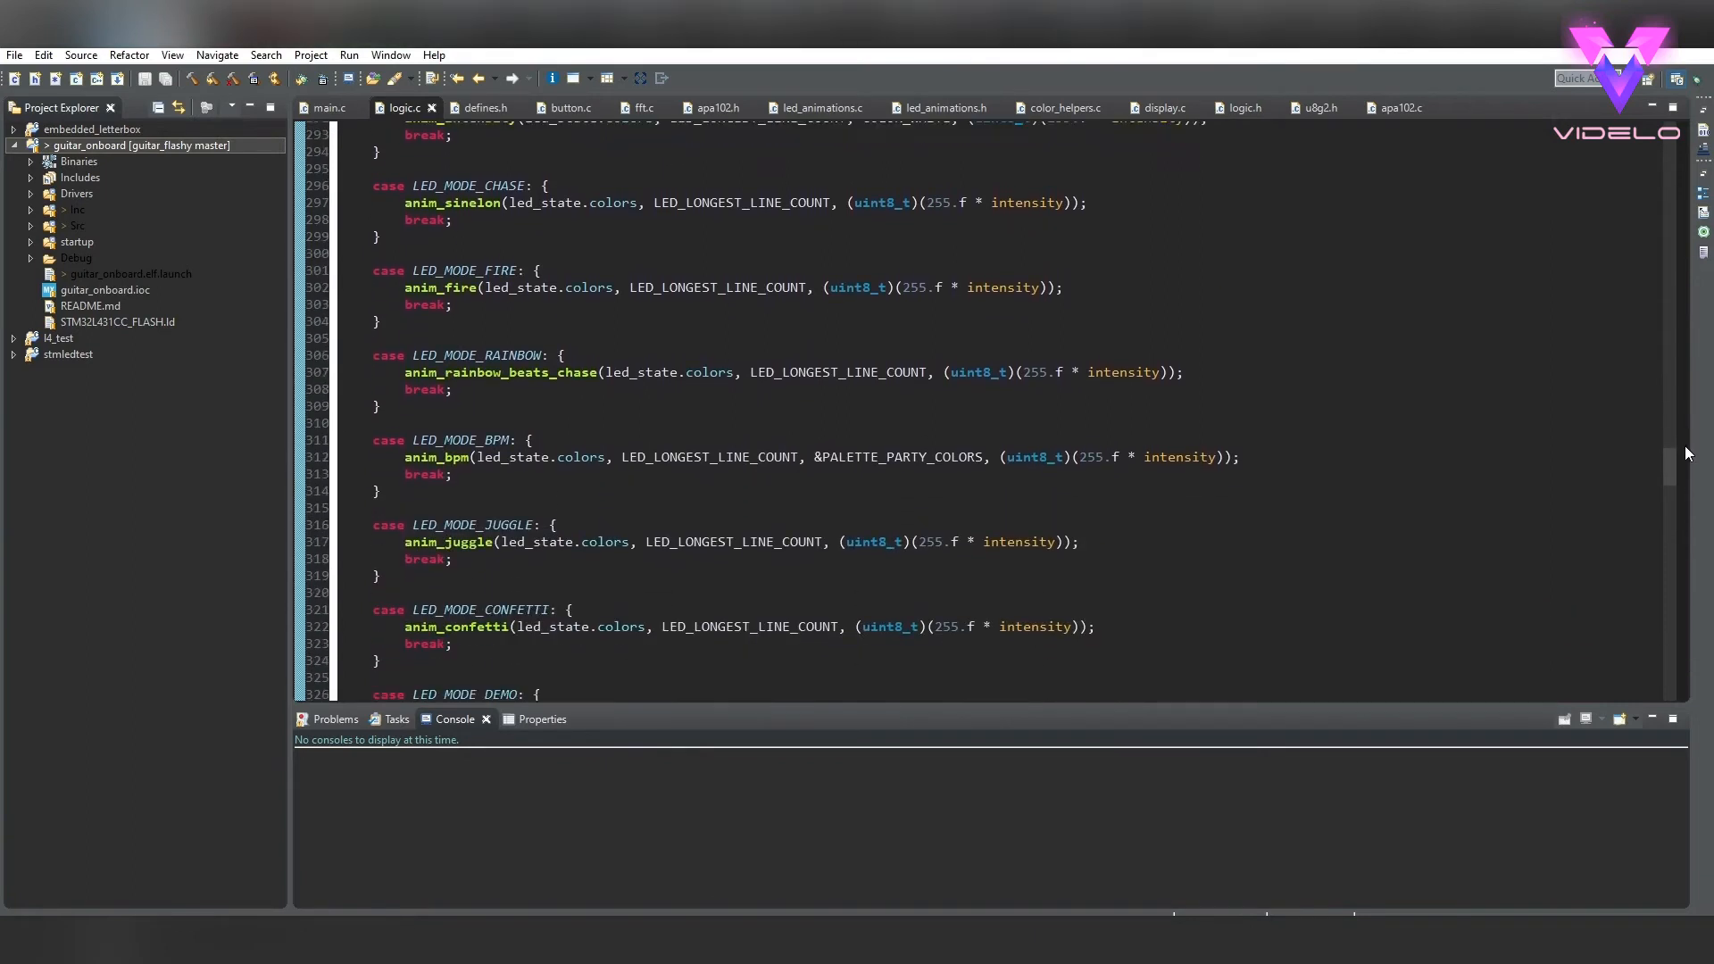
scroll("down", 3)
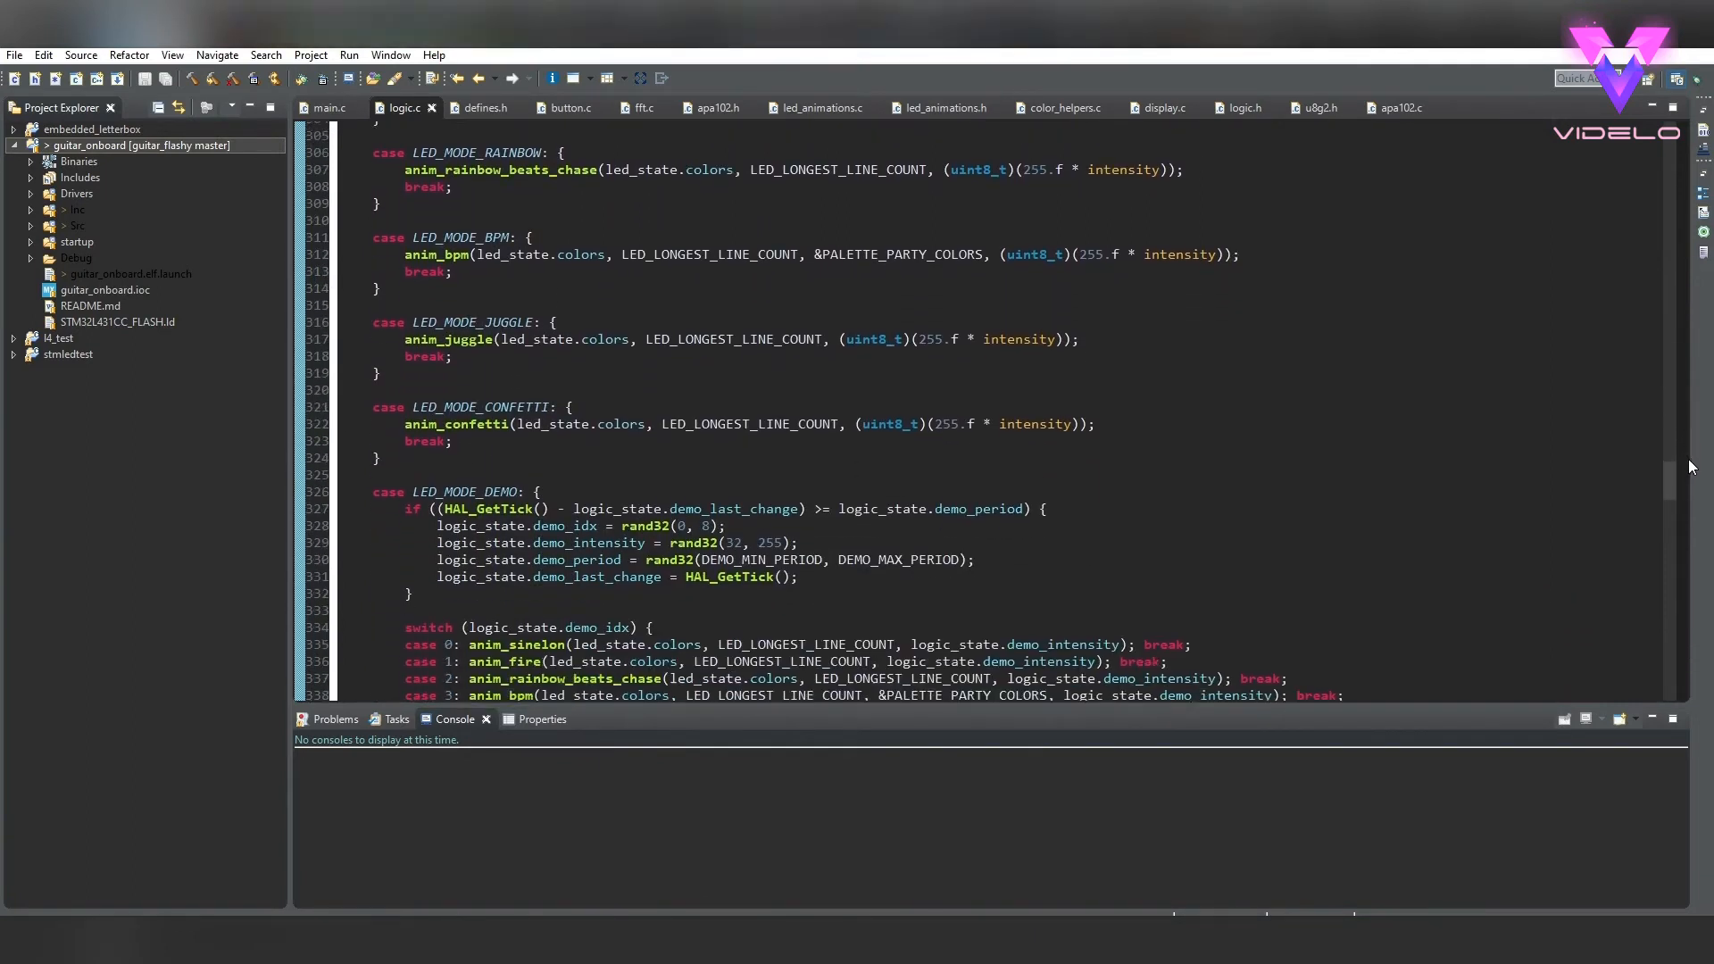
scroll("down", 3)
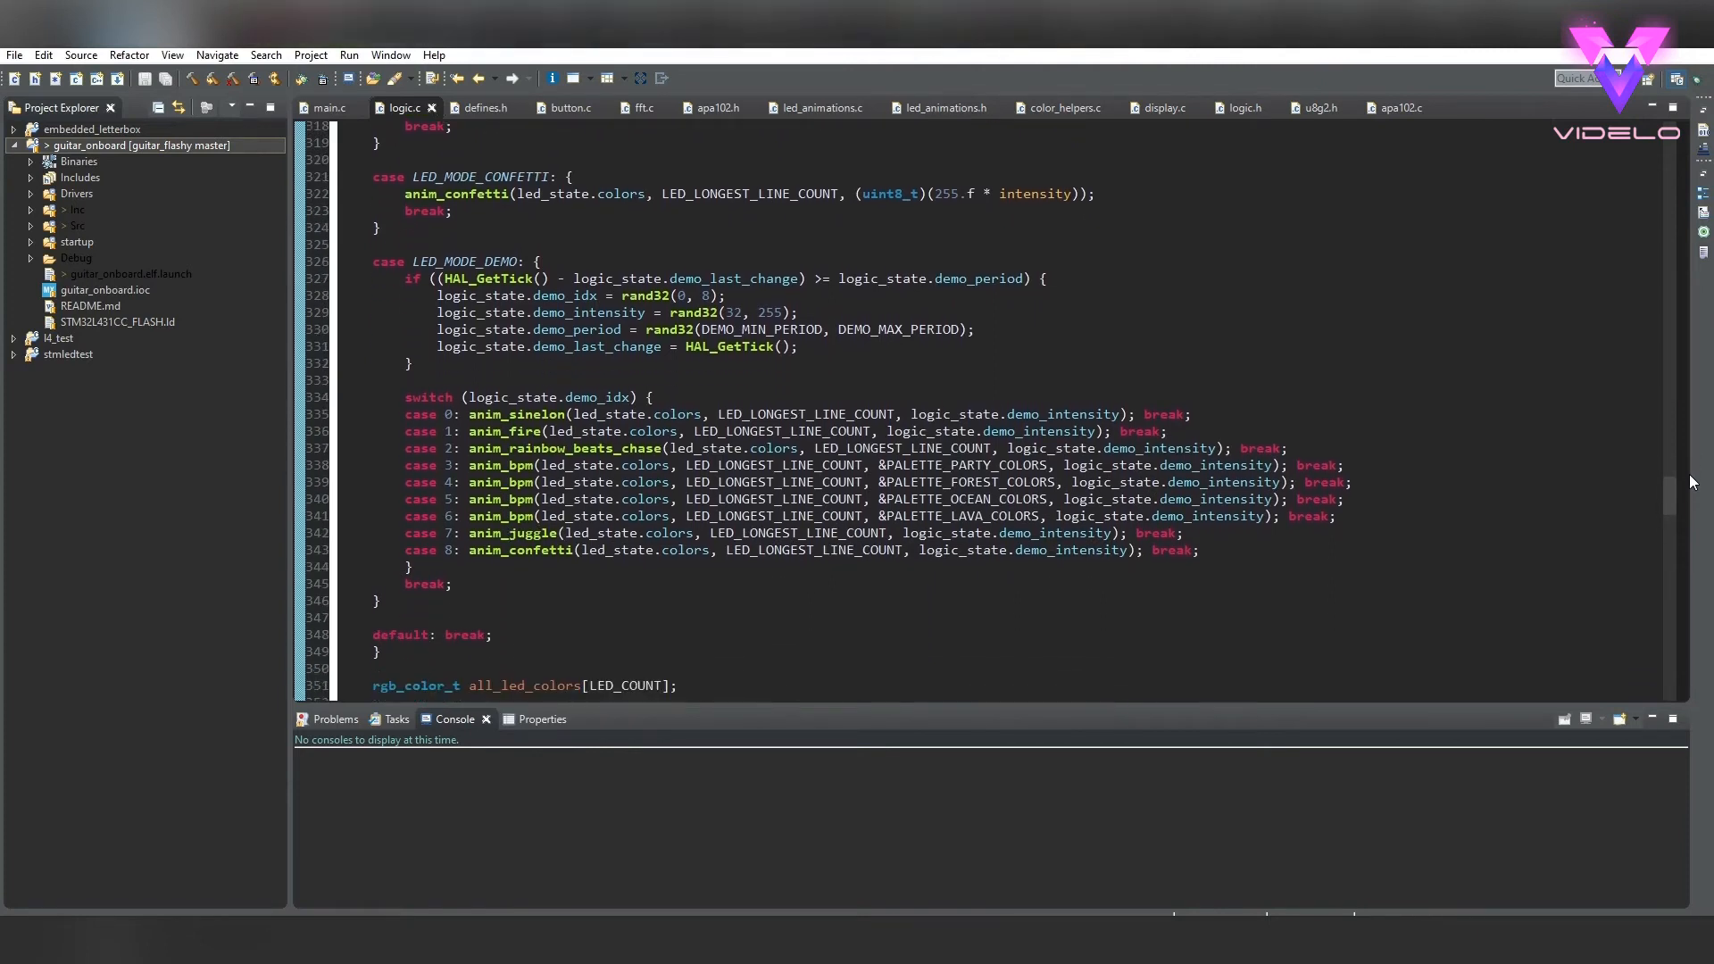
scroll("down", 3)
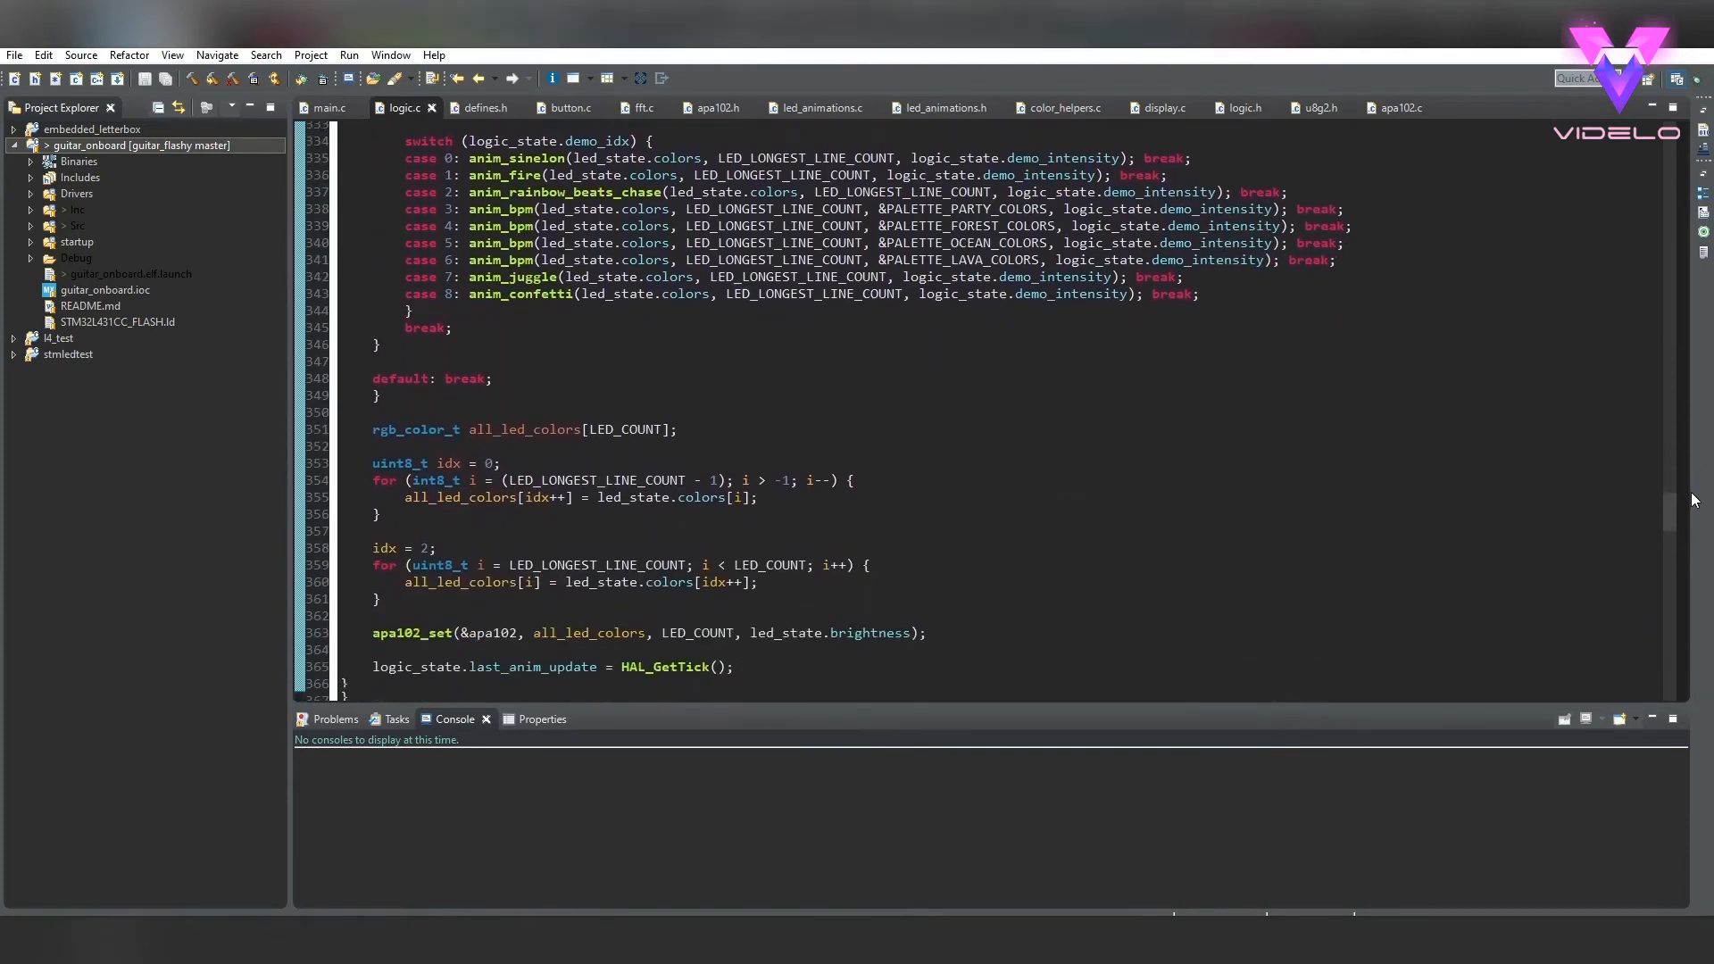